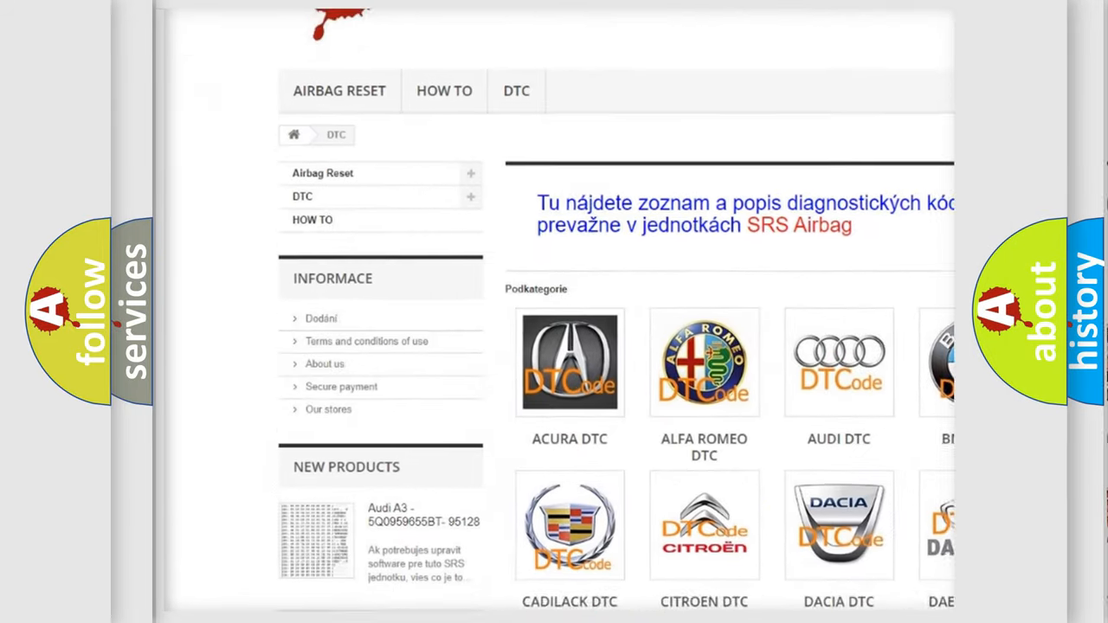
Scroll down the DTC car-make catalogue to reveal more brand tiles like Hummer, Isuzu and Kia.
{"action": "scroll", "scroll_direction": "down", "scroll_amount": 3}
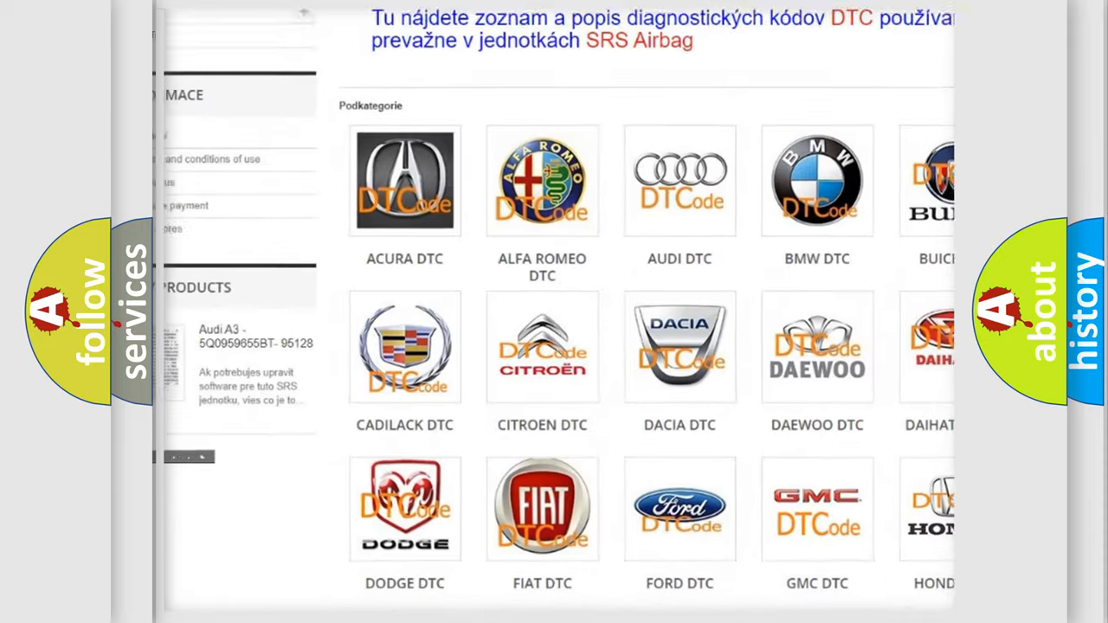
{"action": "scroll", "scroll_direction": "down", "scroll_amount": 3}
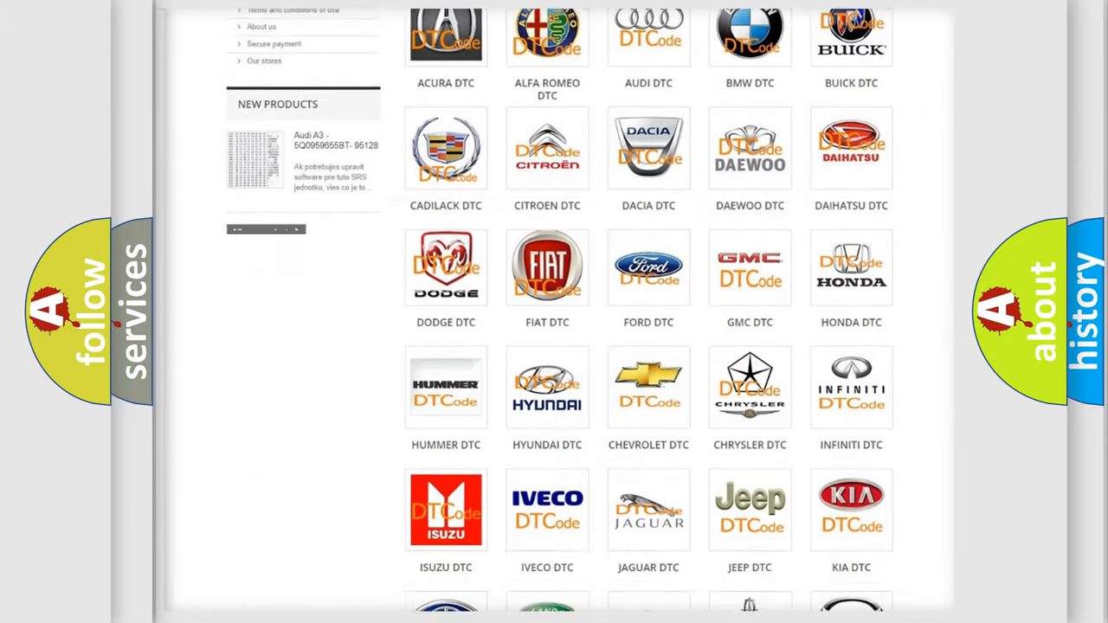
{"action": "scroll", "scroll_direction": "down", "scroll_amount": 3}
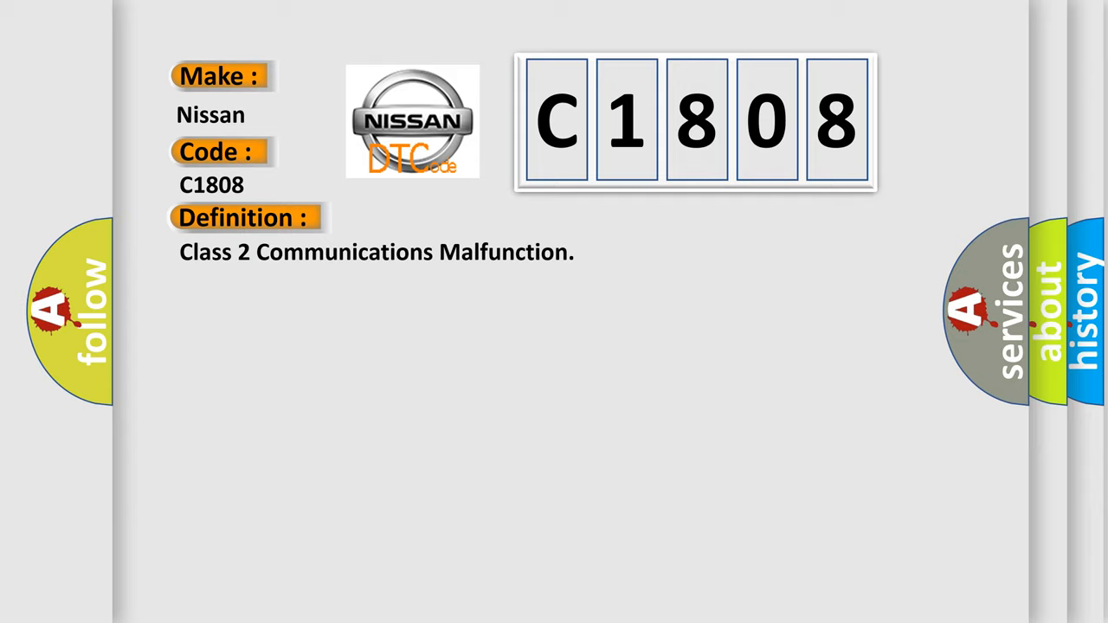
Advance to the Nissan C1808 slide revealing its definition and Class 2 communications description.
{"action": "left_click", "coordinate": [451, 218]}
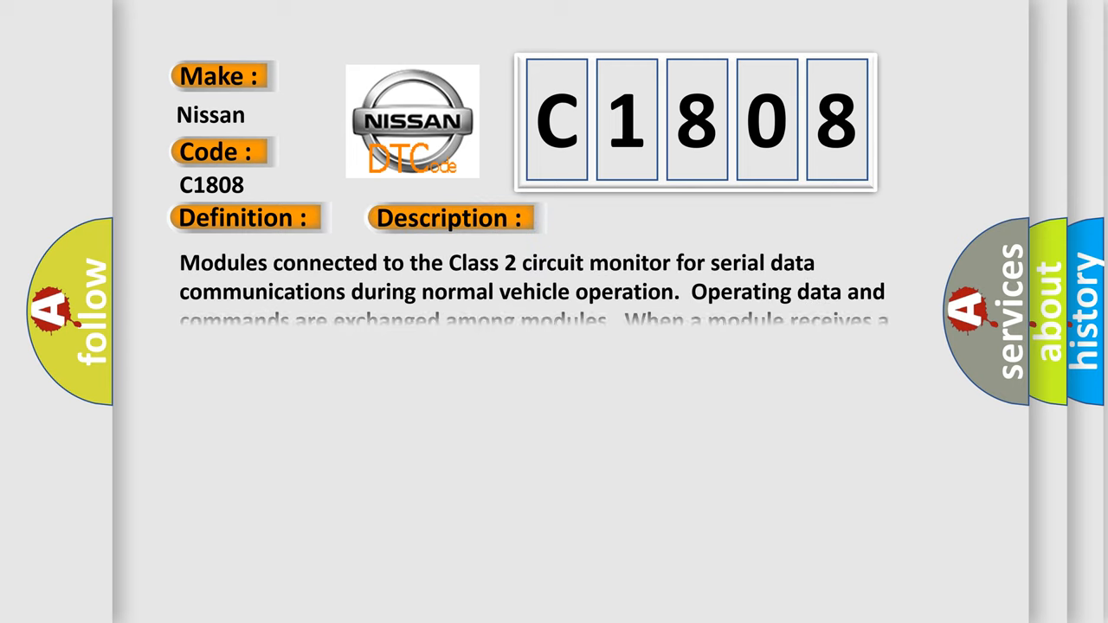